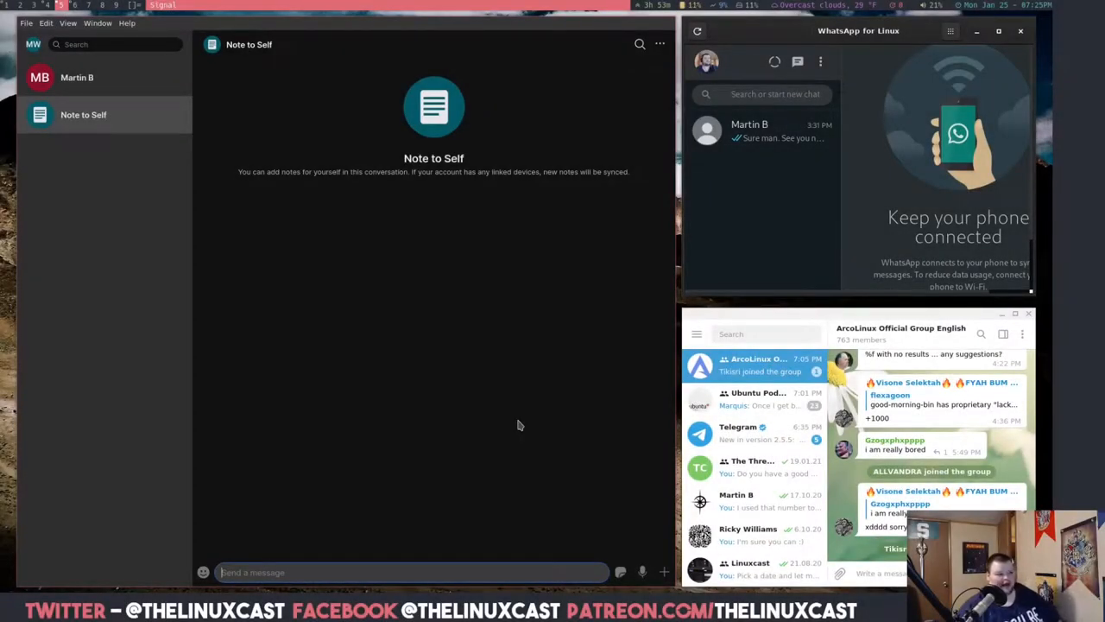
{"action": "mouse_move", "coordinate": [479, 239]}
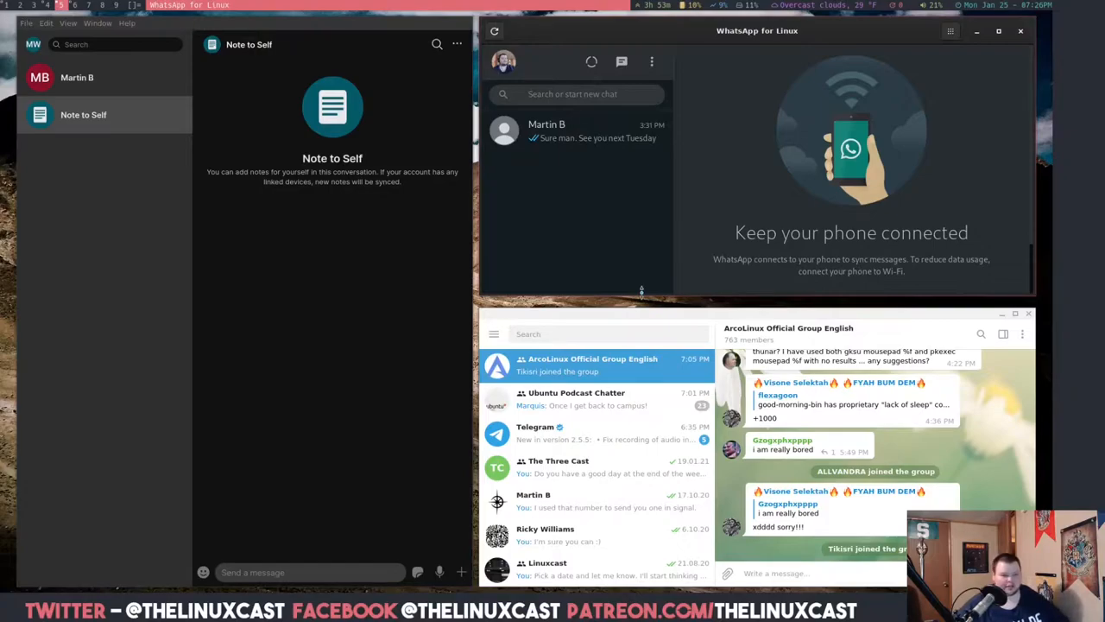
{"action": "mouse_move", "coordinate": [593, 202]}
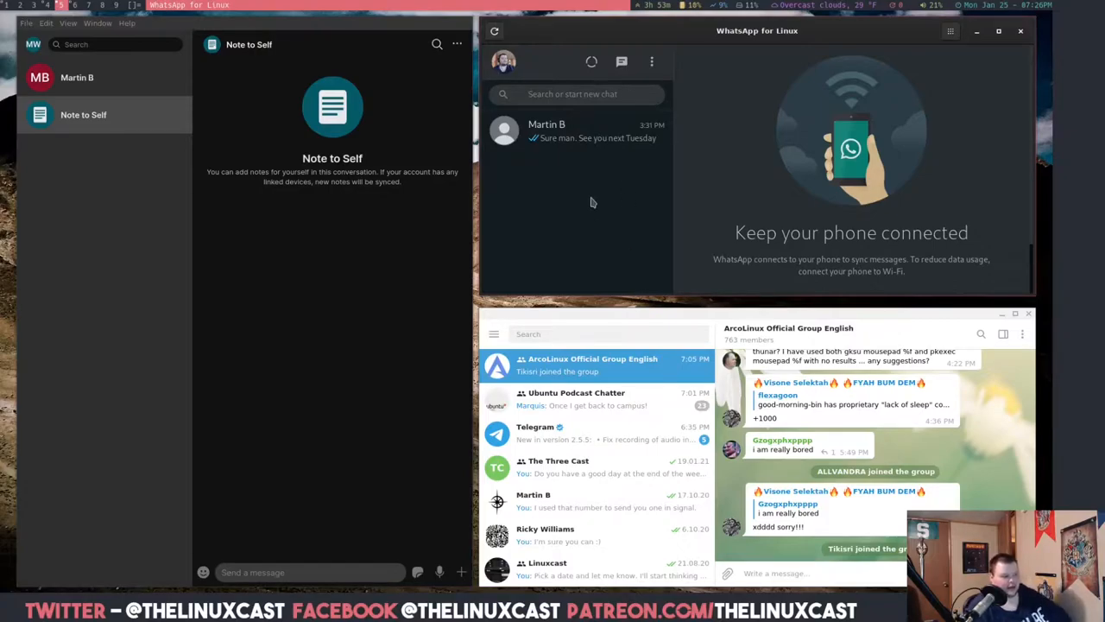
{"action": "left_click", "coordinate": [998, 31]}
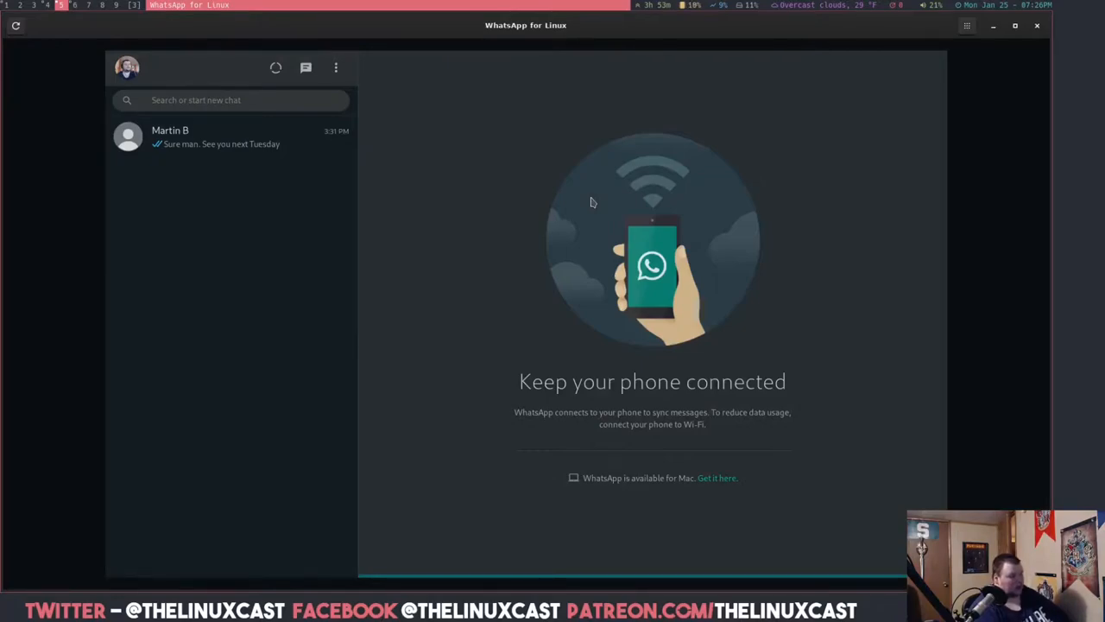
{"action": "mouse_move", "coordinate": [525, 199]}
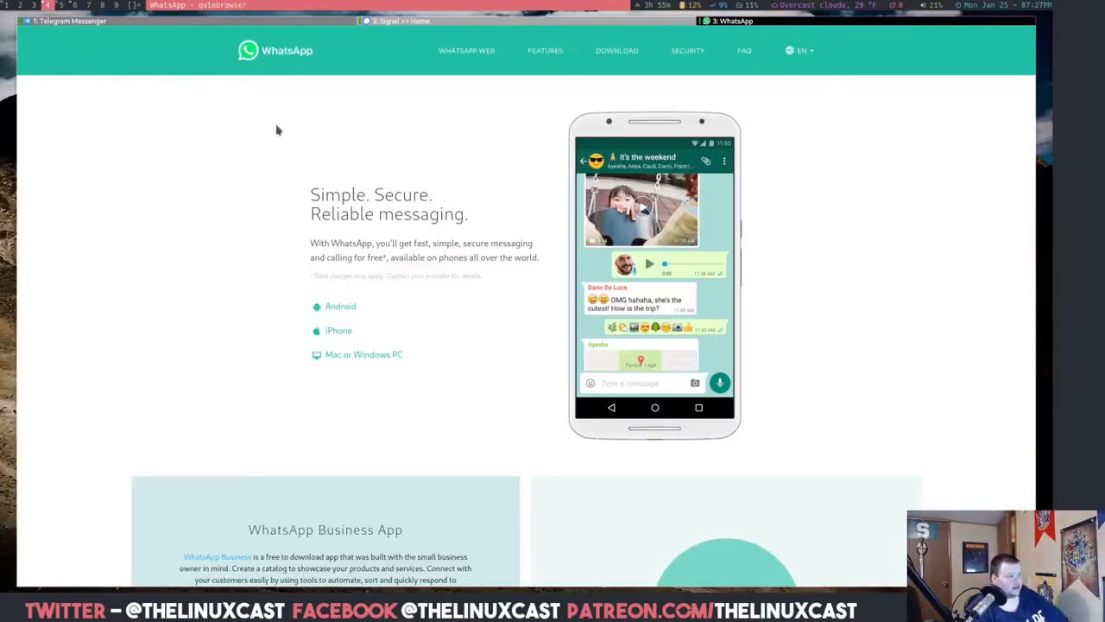
{"action": "mouse_move", "coordinate": [520, 59]}
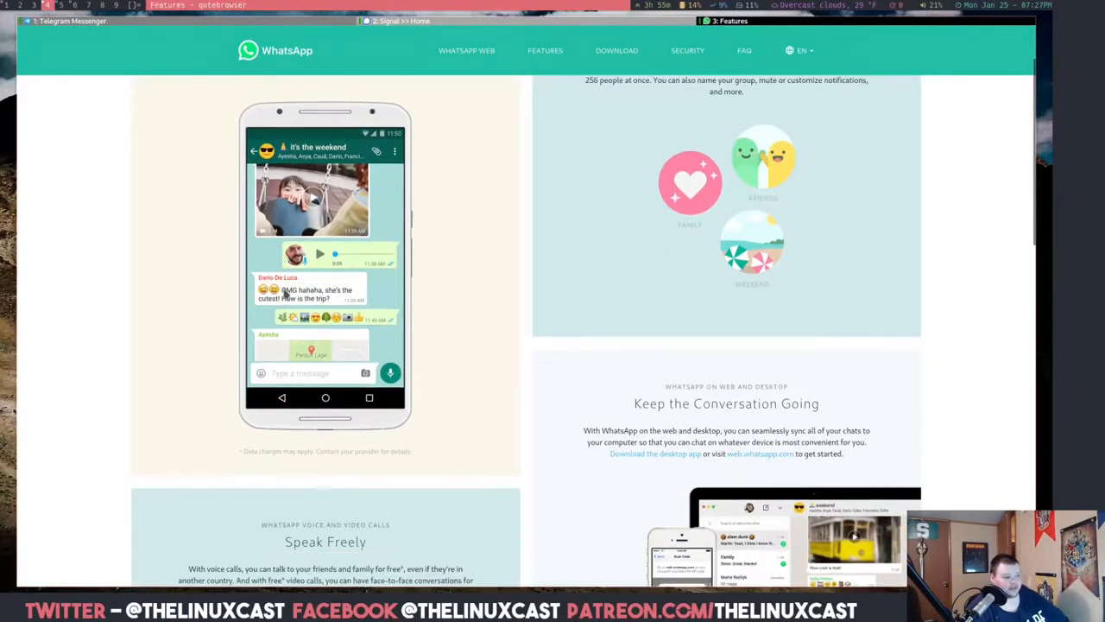
{"action": "scroll", "scroll_direction": "down", "scroll_amount": 3}
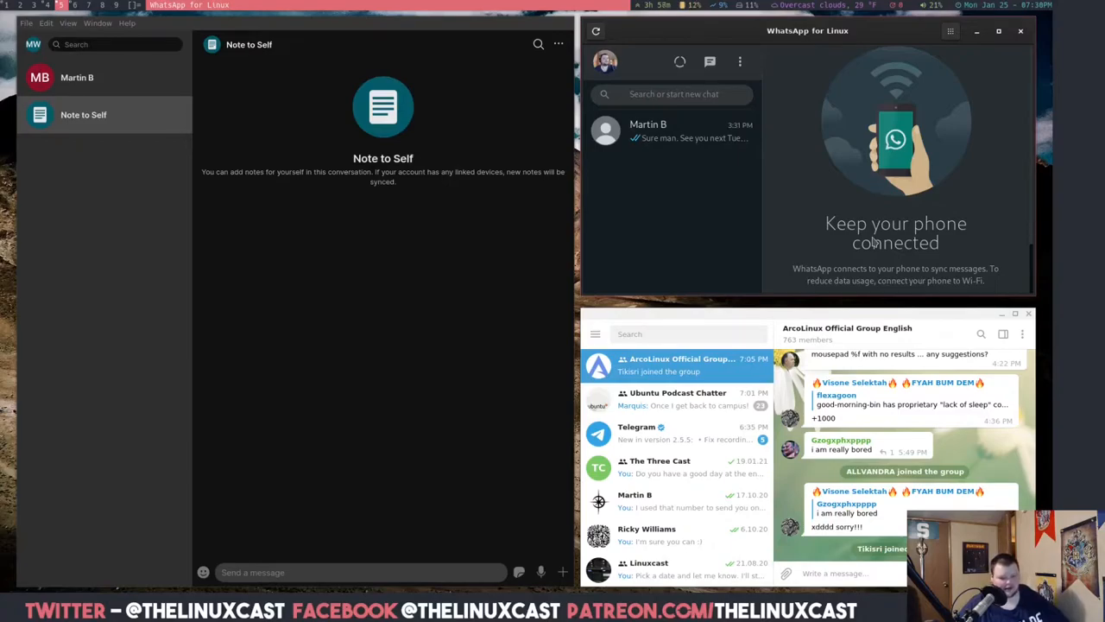
{"action": "mouse_move", "coordinate": [650, 286]}
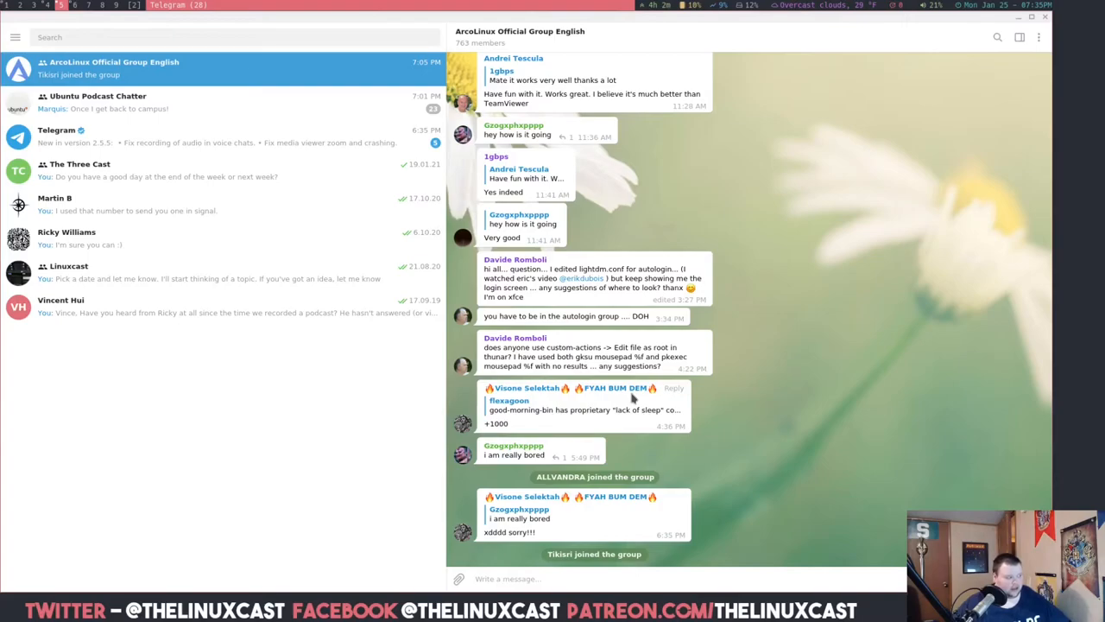
{"action": "mouse_move", "coordinate": [164, 272]}
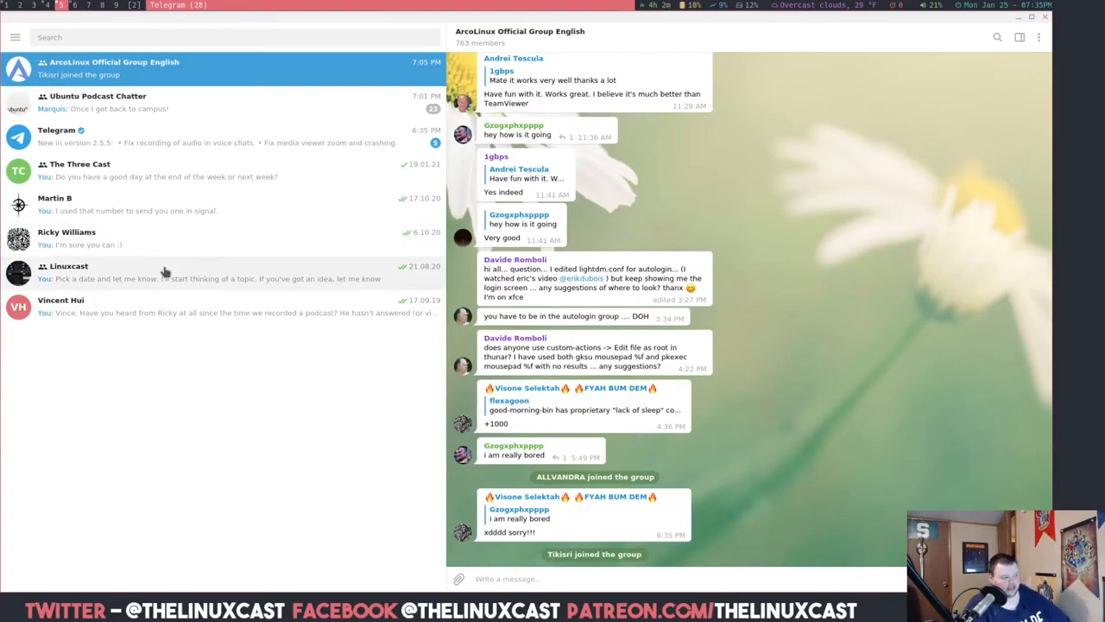